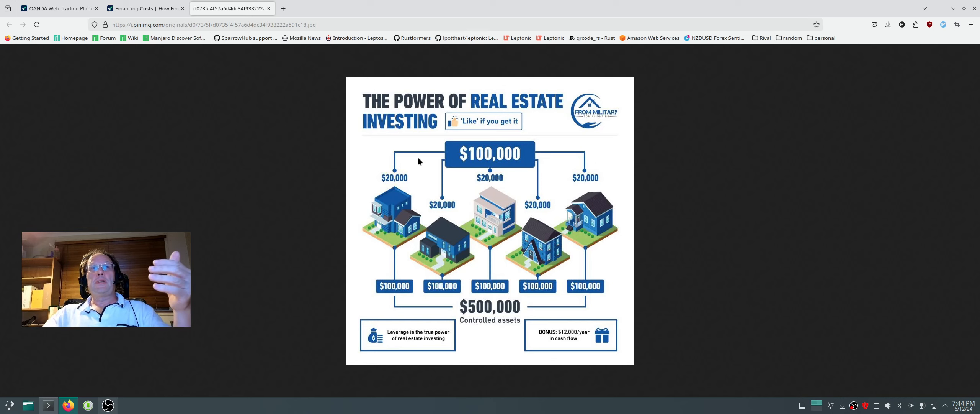
pyautogui.moveTo(390, 181)
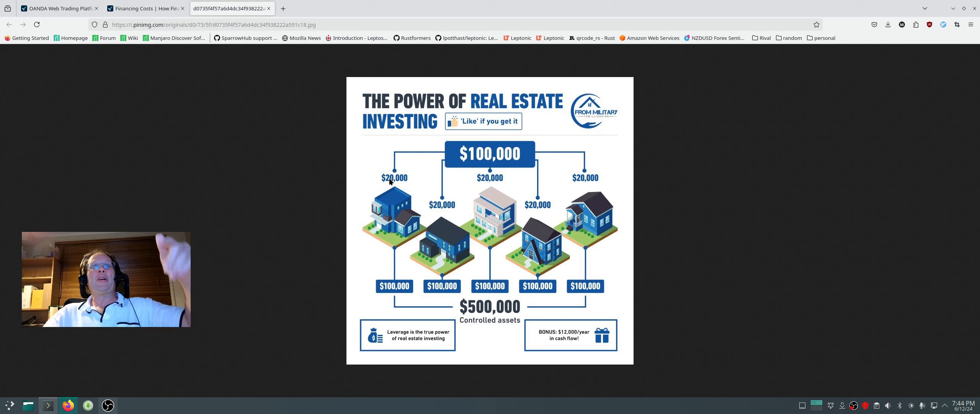
pyautogui.moveTo(377, 290)
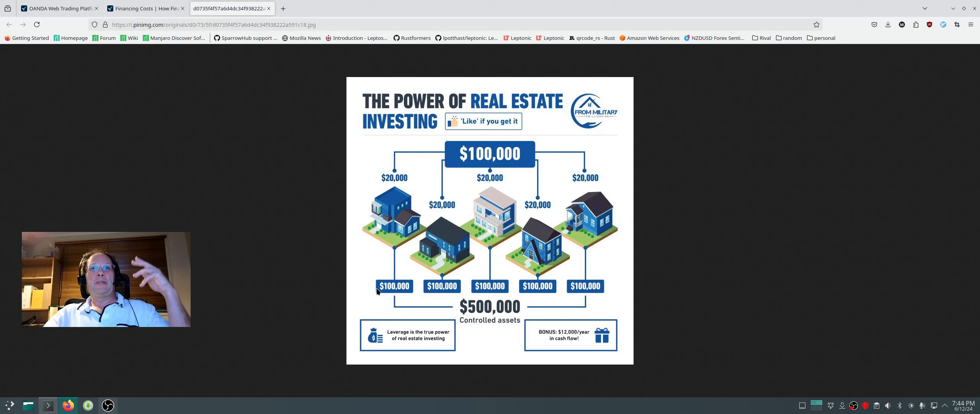
pyautogui.moveTo(388, 234)
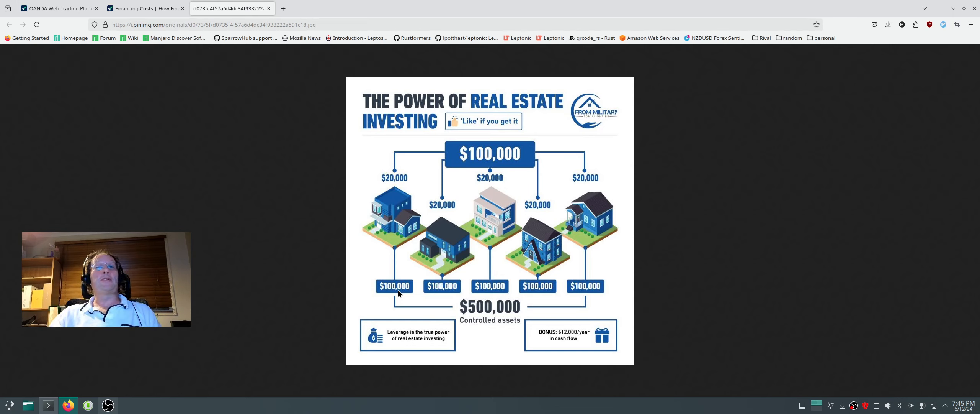
pyautogui.moveTo(373, 255)
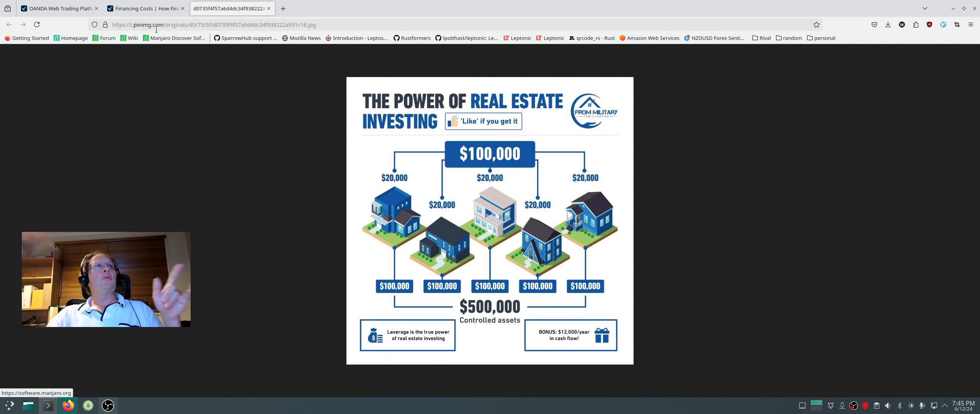
# Bring the OANDA trading platform page to the front
pyautogui.click(56, 8)
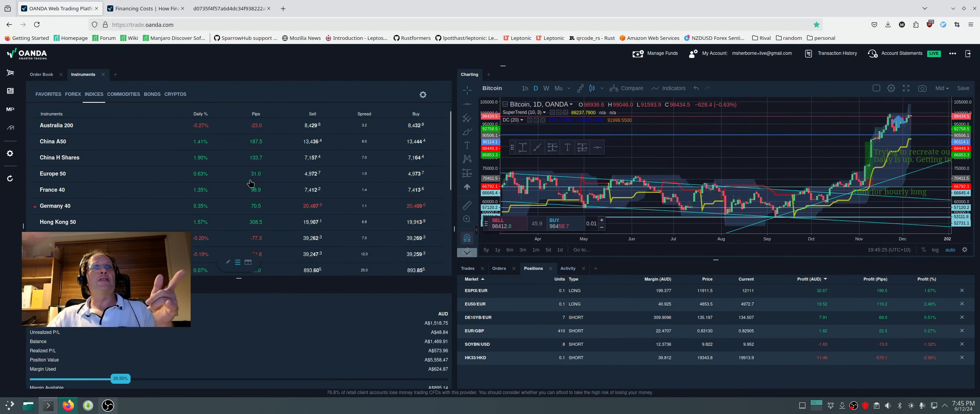
pyautogui.moveTo(93, 152)
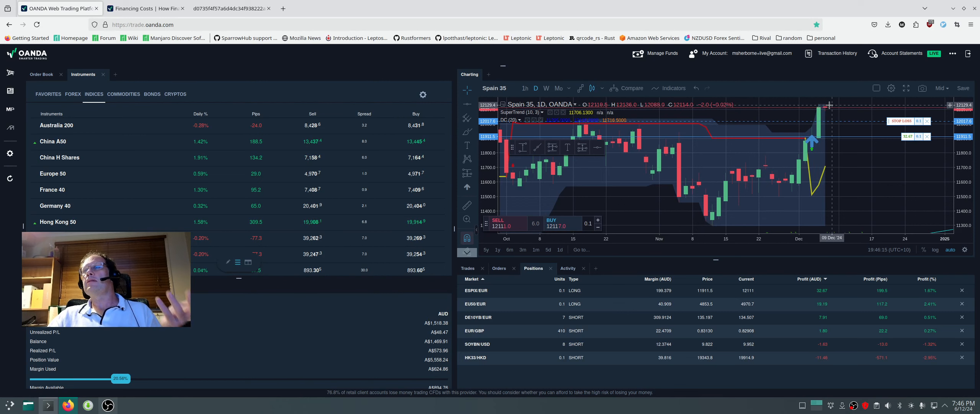
pyautogui.moveTo(843, 148)
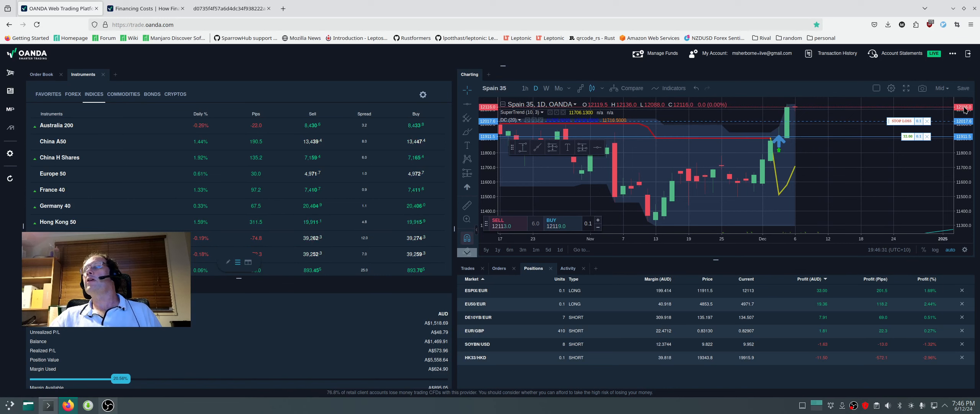
pyautogui.moveTo(795, 153)
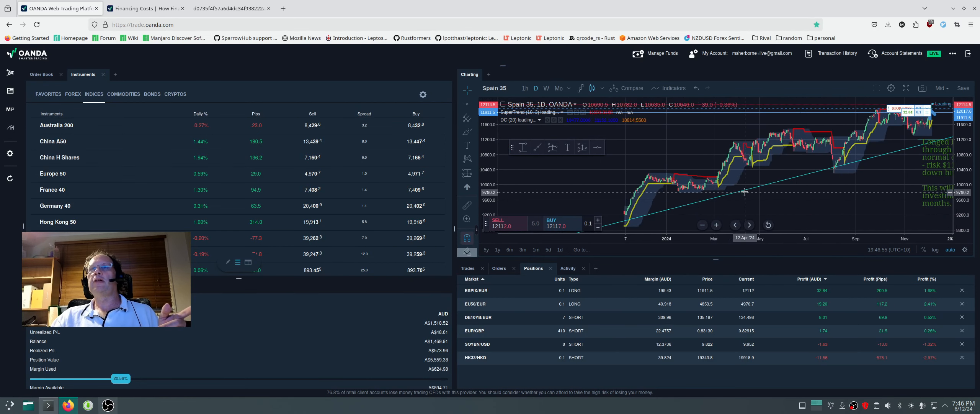
# Switch the Spain 35 chart interval to 1 month candles
pyautogui.click(559, 88)
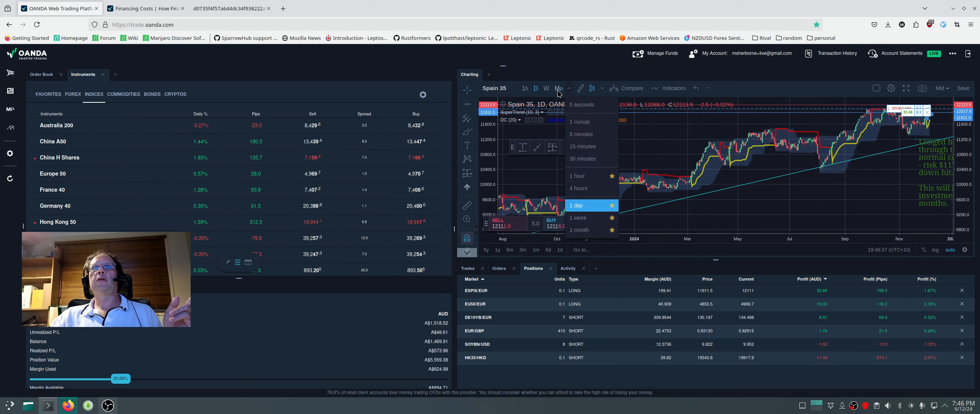
pyautogui.click(580, 229)
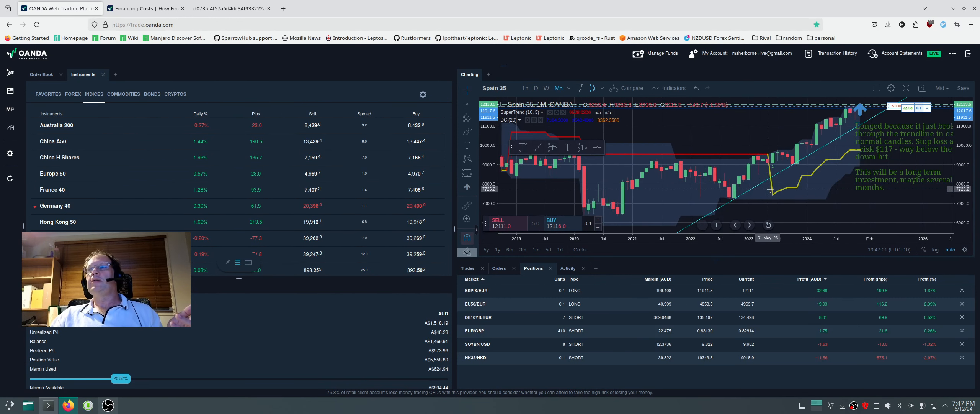
pyautogui.moveTo(734, 199)
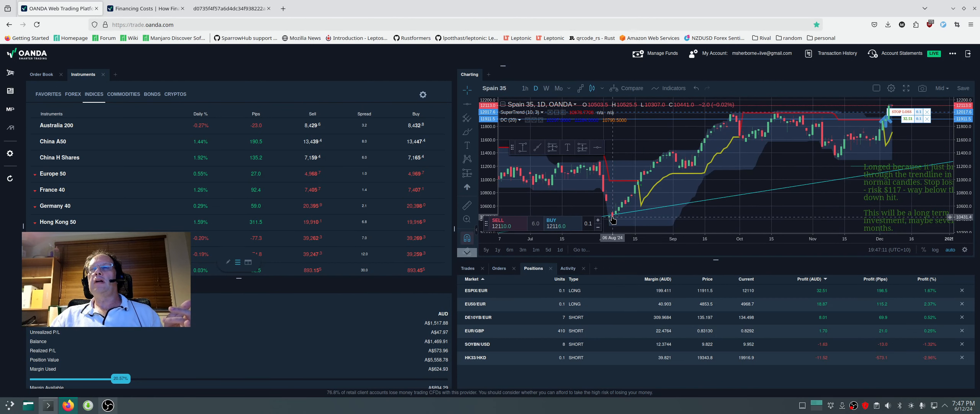
pyautogui.moveTo(647, 148)
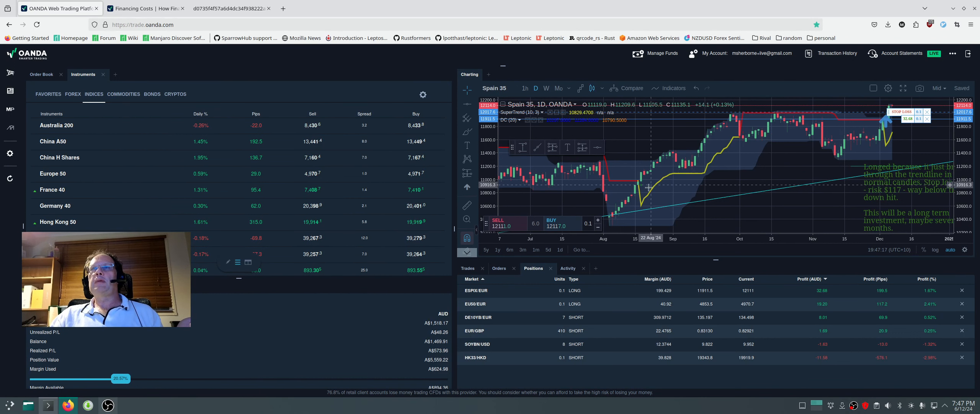
pyautogui.moveTo(641, 200)
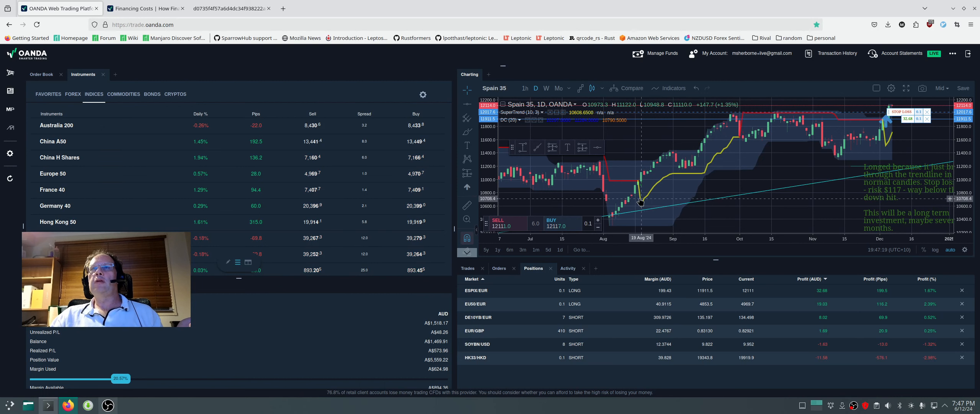
pyautogui.moveTo(668, 163)
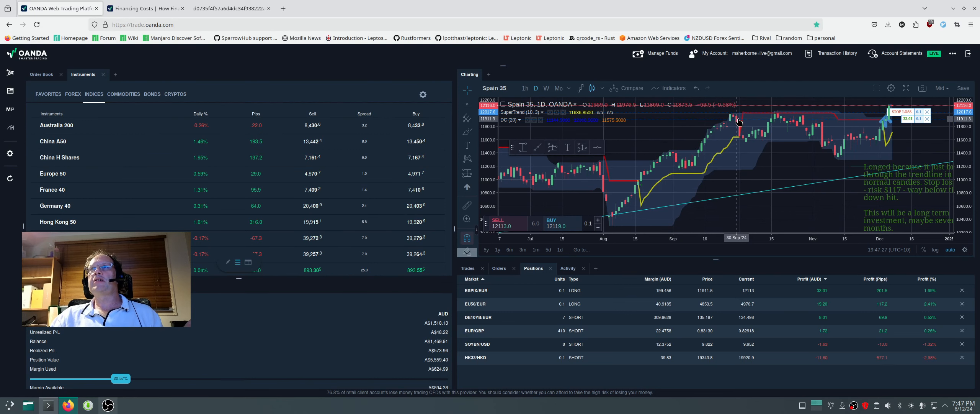
pyautogui.moveTo(740, 137)
pyautogui.write('6 / 27')
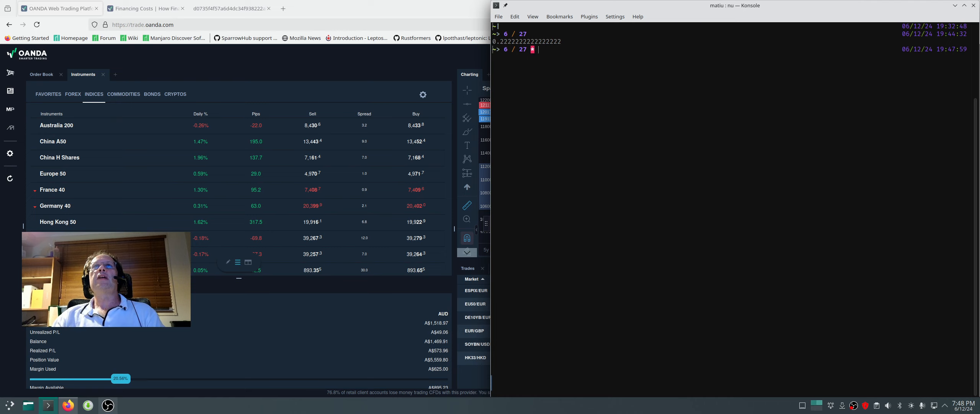
# Calculate 2000 * .8 = 1600 in the Konsole shell
pyautogui.write('* 5')
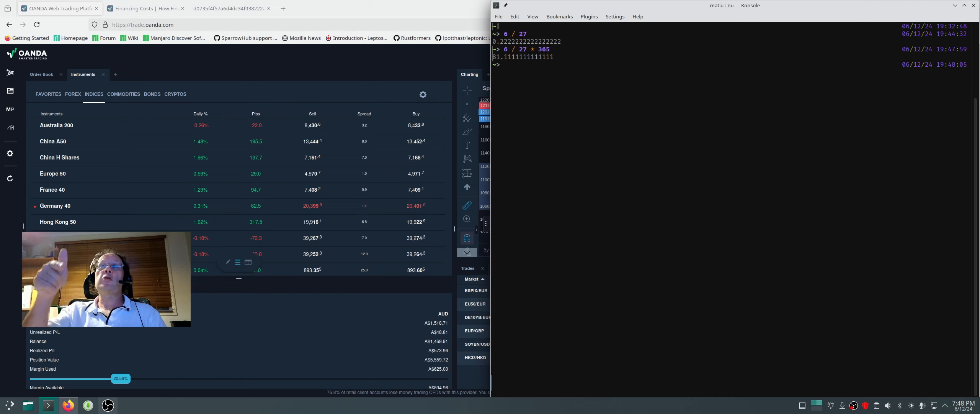
pyautogui.write('2000 * 1.8')
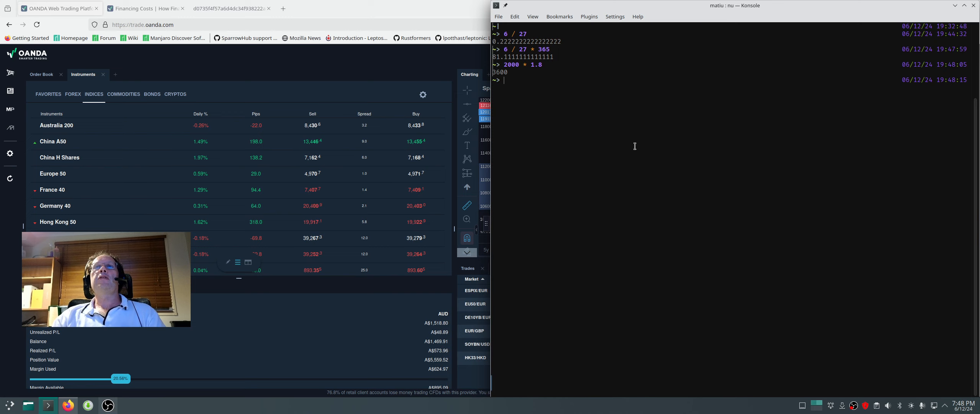
pyautogui.write('2000 * .8')
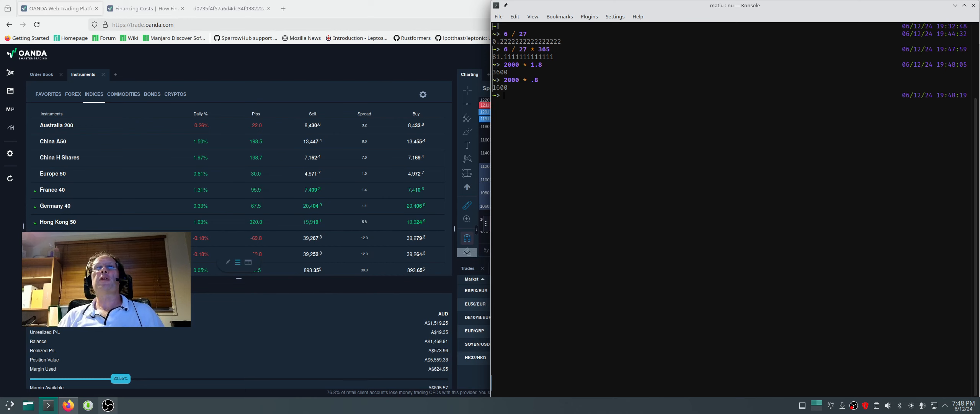
# Calculate 120000 * 9 = 1080000 in Konsole
pyautogui.write('120')
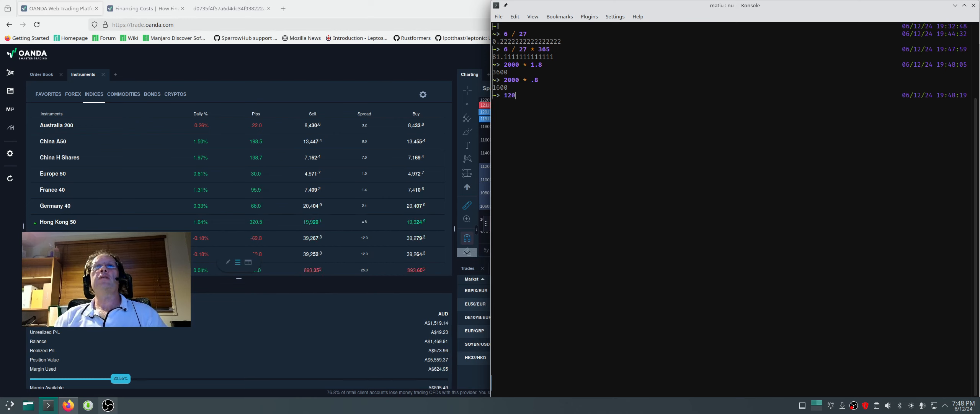
pyautogui.write('000')
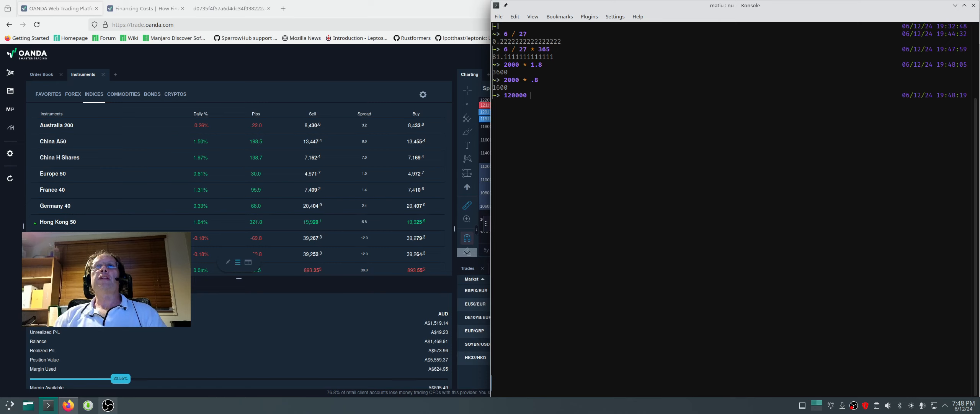
pyautogui.write('* 9')
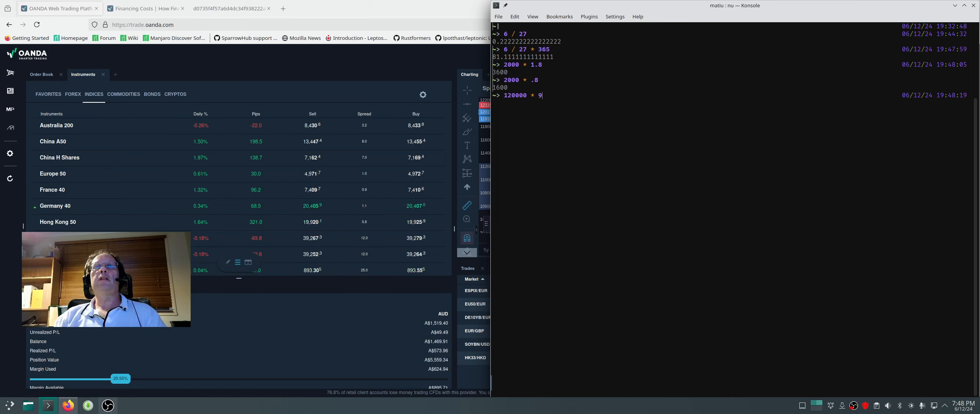
pyautogui.press('BackSpace')
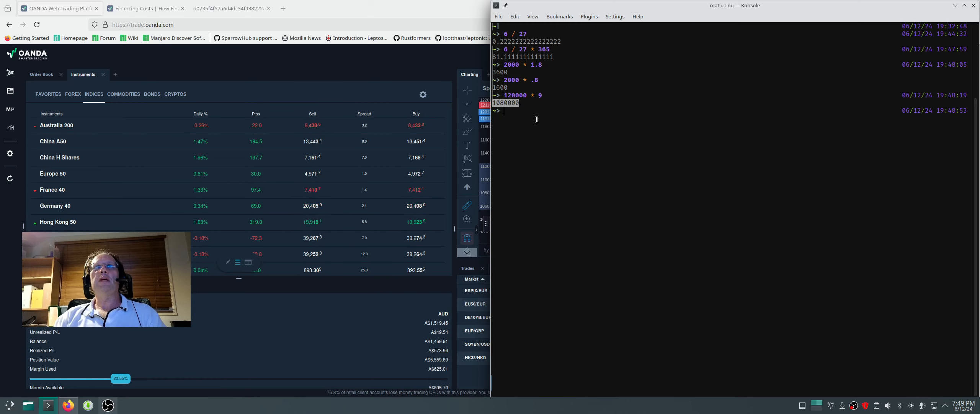
pyautogui.write('1Y')
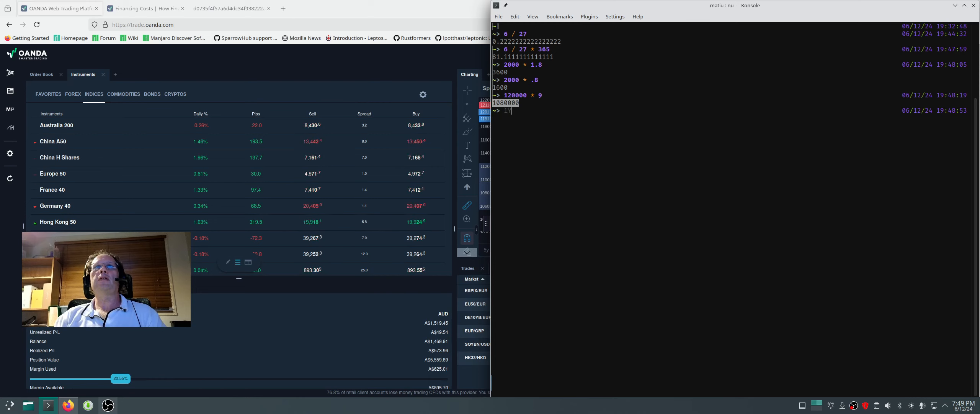
pyautogui.write('120000 * 9 * .8')
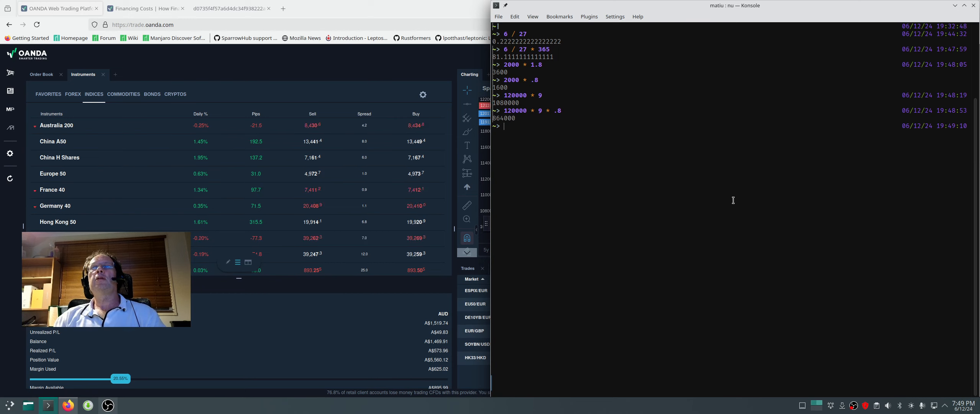
# Calculate 120000 * 9 * .8 = 864000 and 200 / 120 = 1.666… in Konsole
pyautogui.write('120000 * 9 * .8')
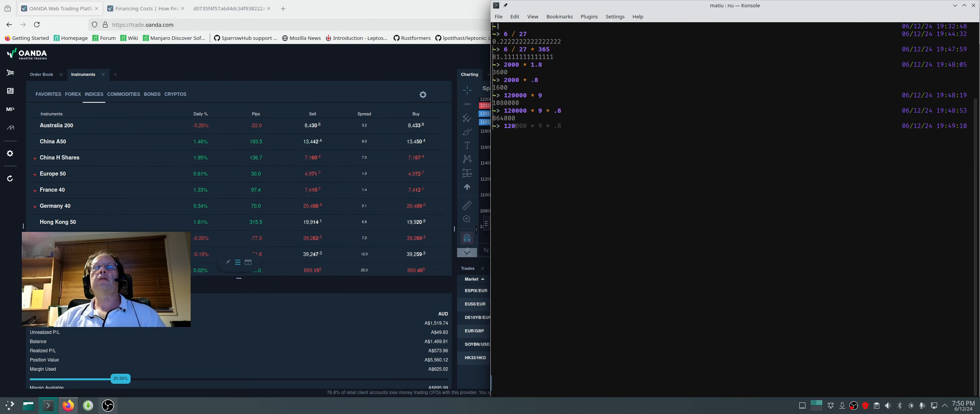
pyautogui.write('200 /')
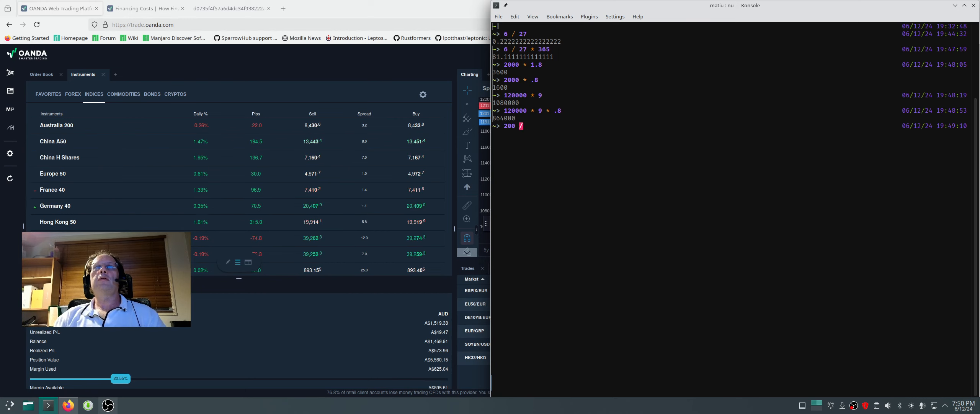
pyautogui.write('120')
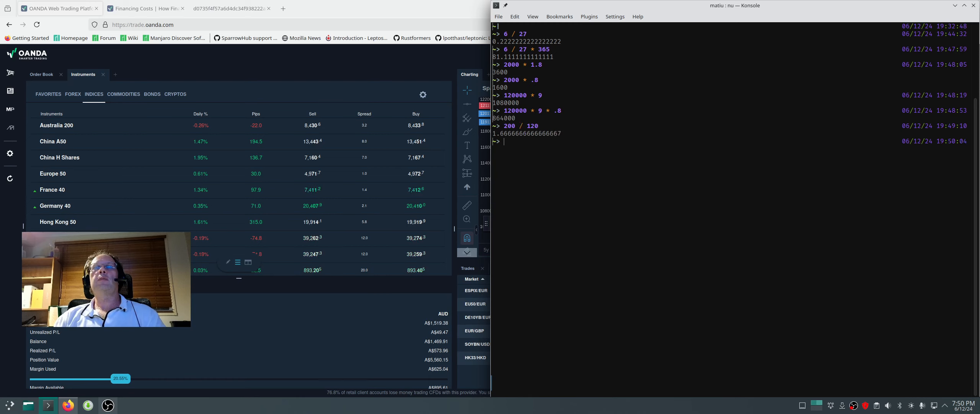
pyautogui.write('100000 /')
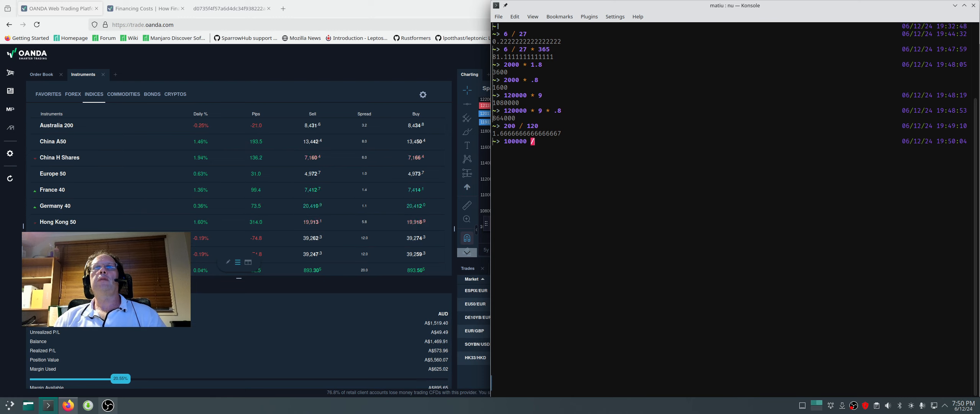
pyautogui.write('1')
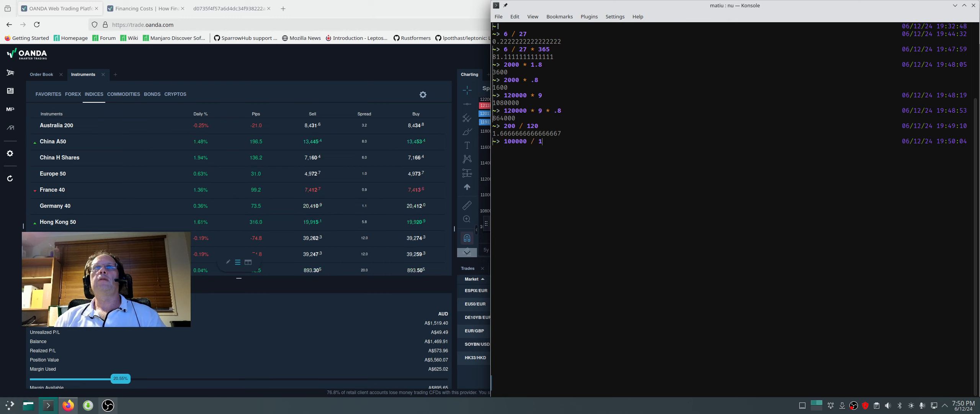
# Calculate 120 / 200 = 0.6 and 1000000 * .6 = 600000 in Konsole
pyautogui.write('120000 * 9 * .8')
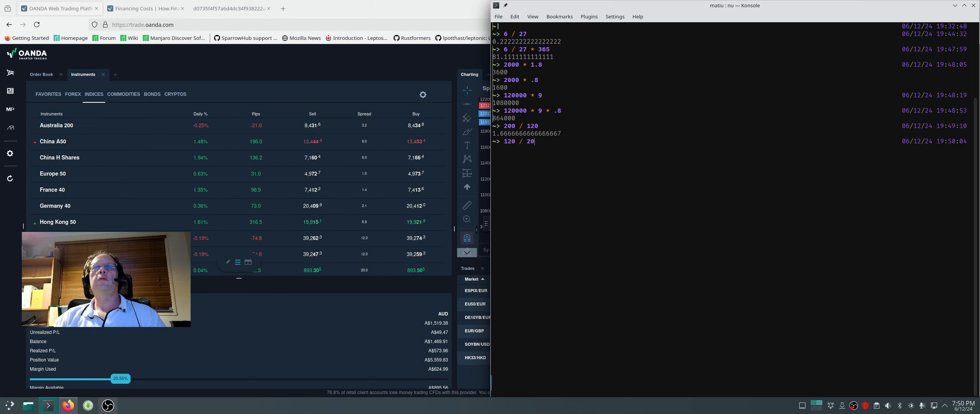
pyautogui.press('Return')
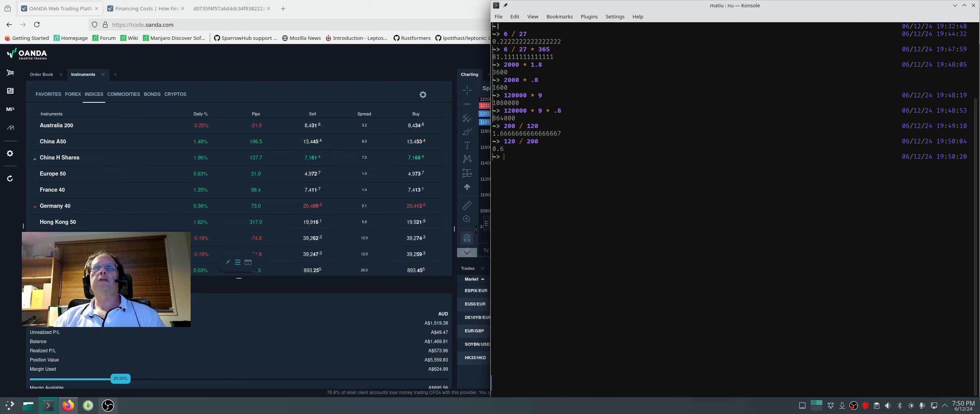
pyautogui.write('1000000 /')
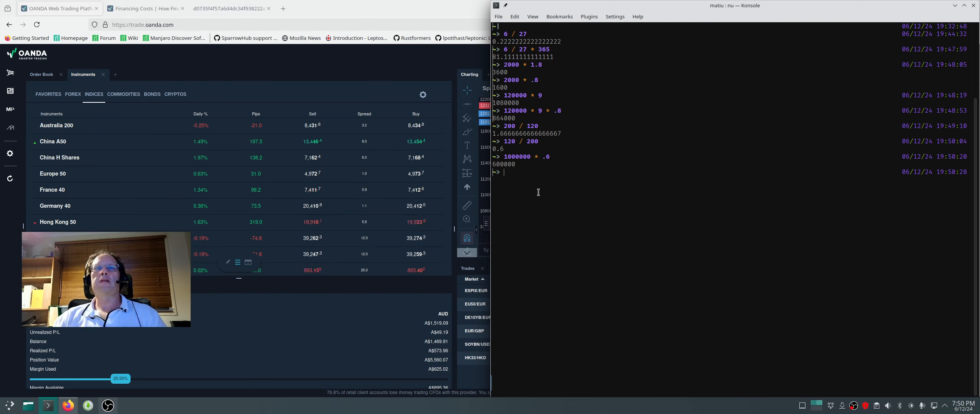
pyautogui.write('1000000 * .6')
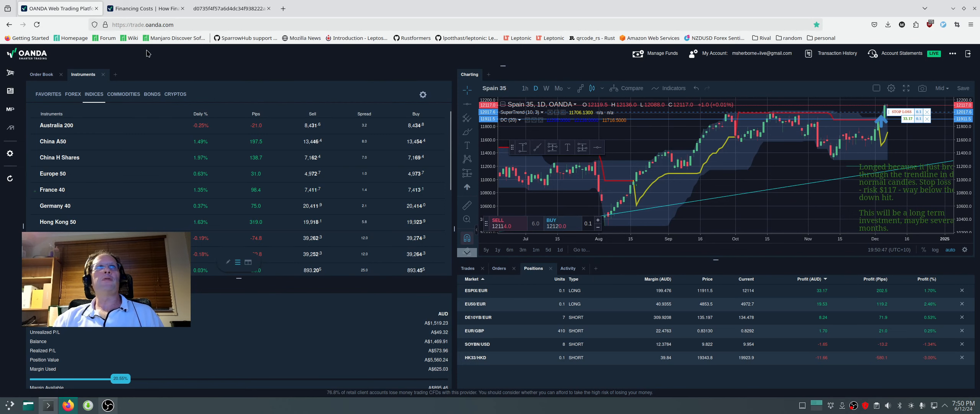
pyautogui.click(147, 8)
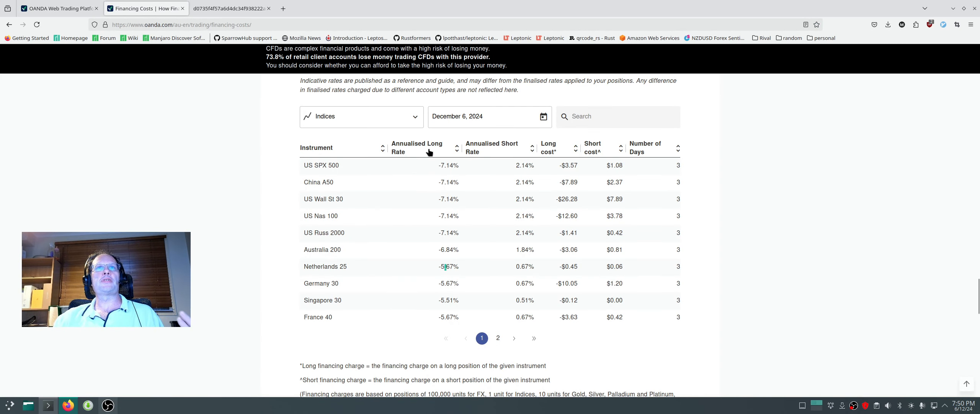
pyautogui.doubleClick(322, 164)
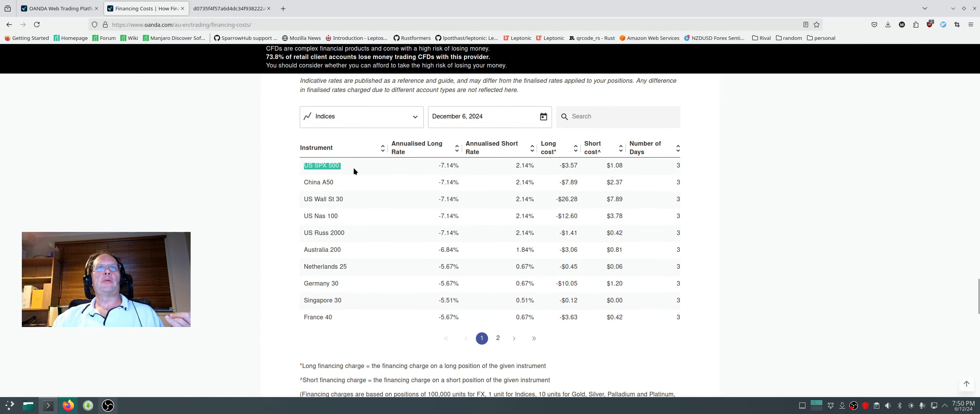
pyautogui.doubleClick(321, 215)
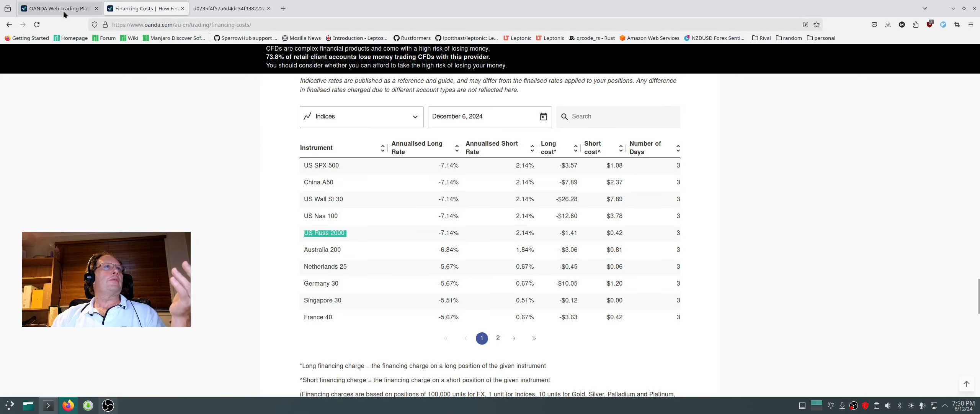
pyautogui.click(56, 8)
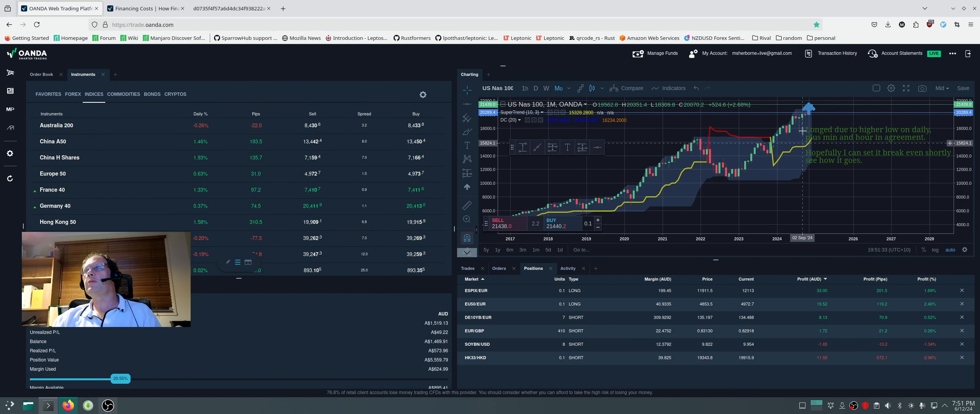
pyautogui.moveTo(842, 169)
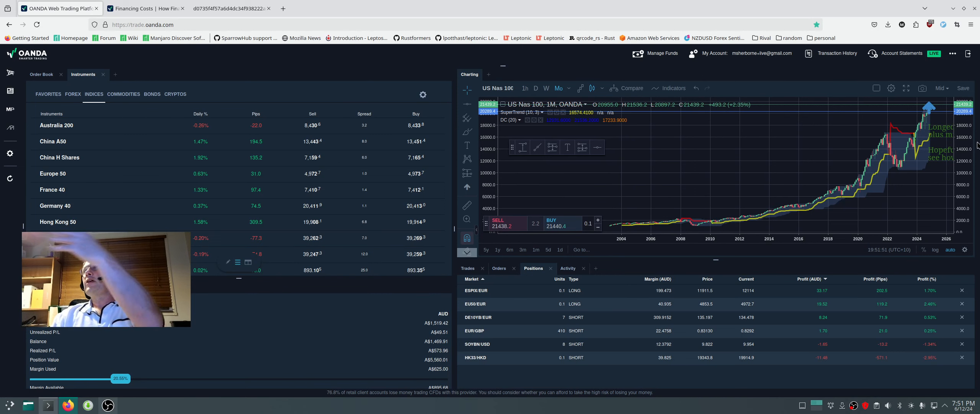
pyautogui.moveTo(897, 198)
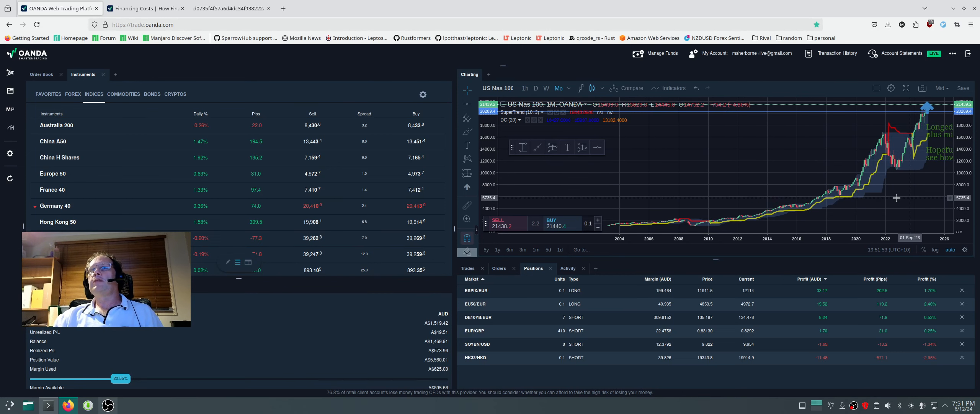